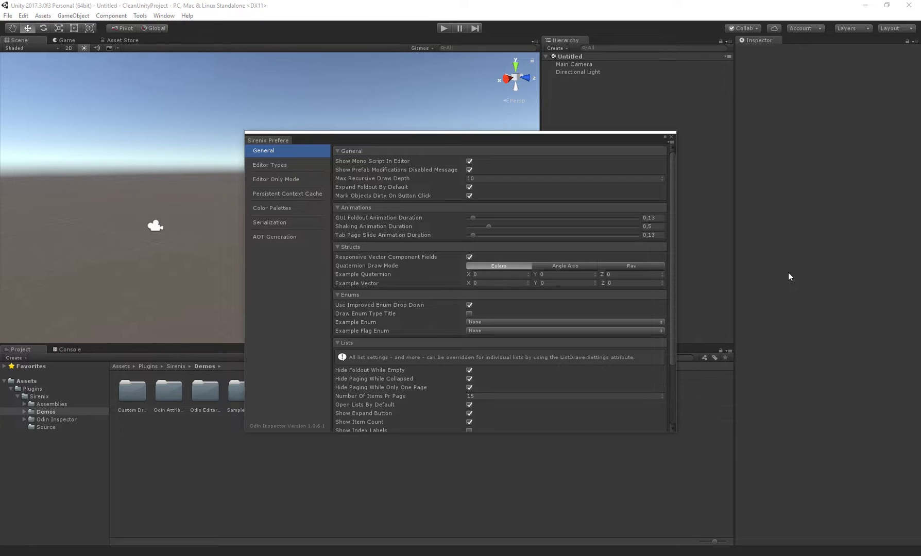
pyautogui.moveTo(364, 292)
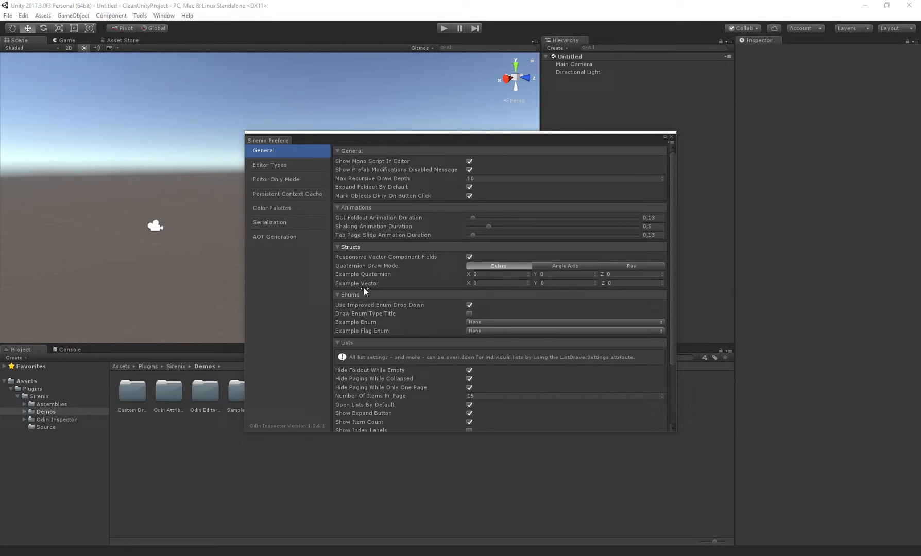
# Step: Expand the searchable Example Enum value list in Sirenix Preferences > General
pyautogui.click(564, 322)
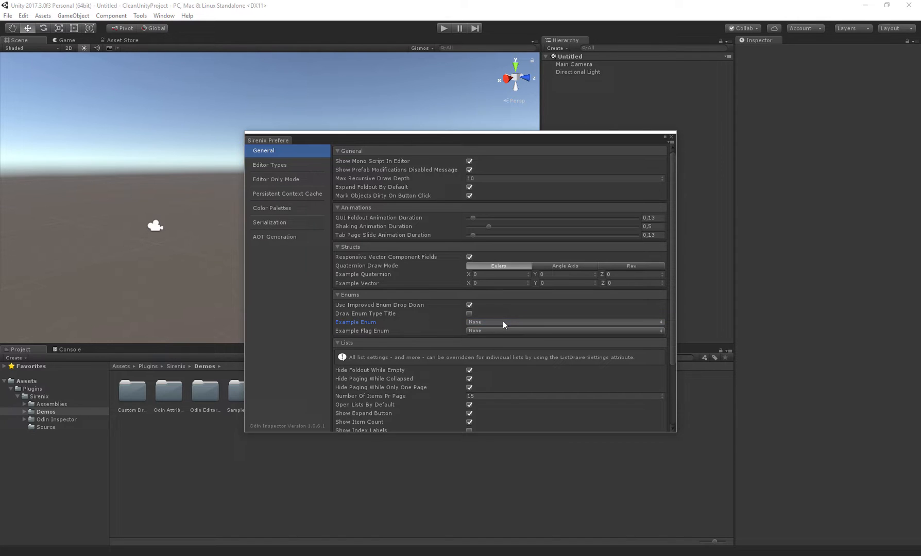
pyautogui.click(564, 331)
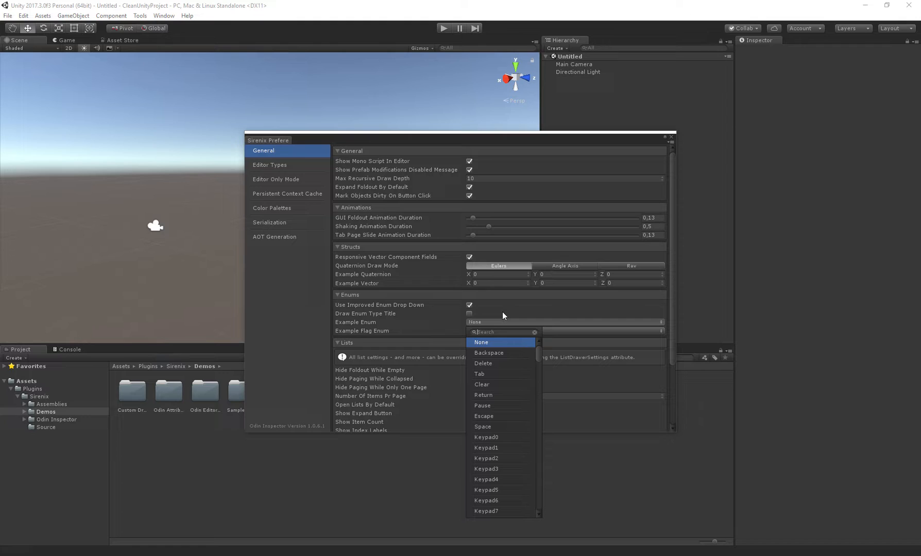
# Step: Filter for 'dele' and choose Delete, then tick Other Types in Example Flag Enum
pyautogui.write('dele')
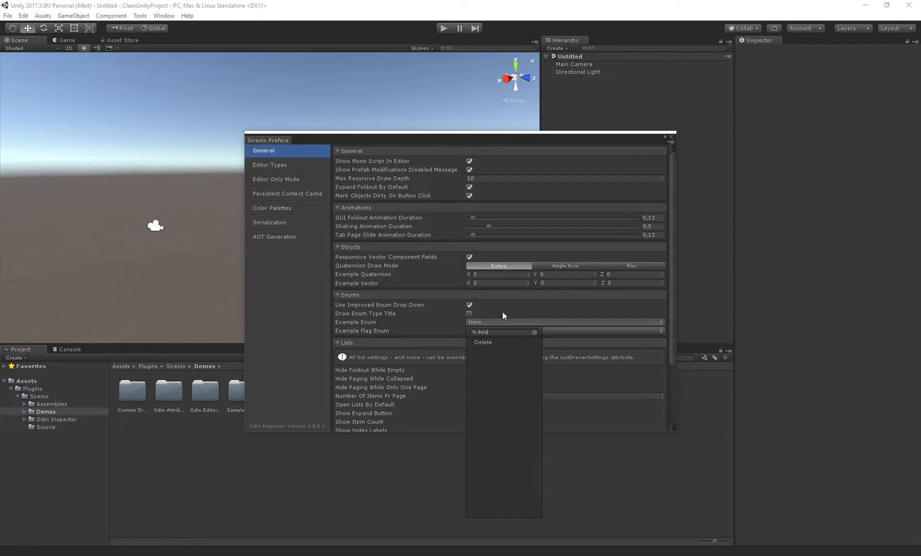
pyautogui.click(484, 342)
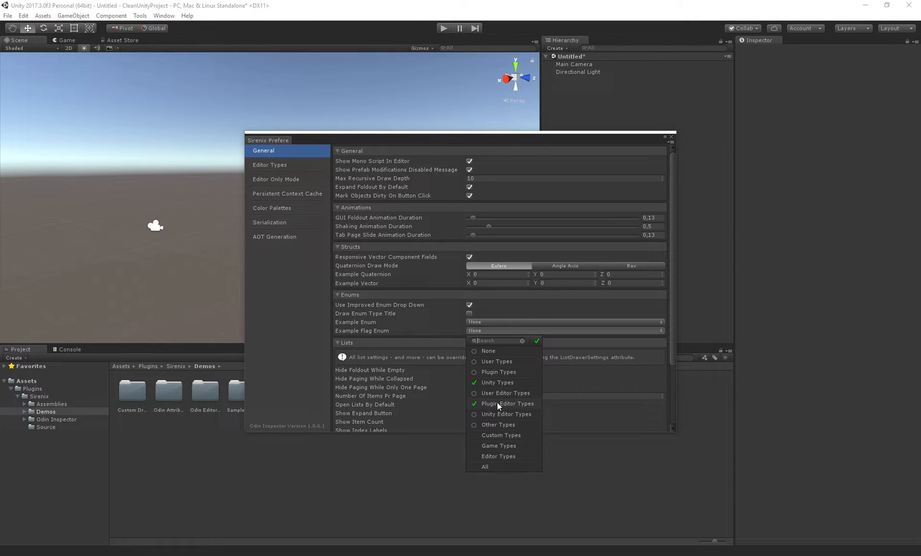
pyautogui.click(498, 424)
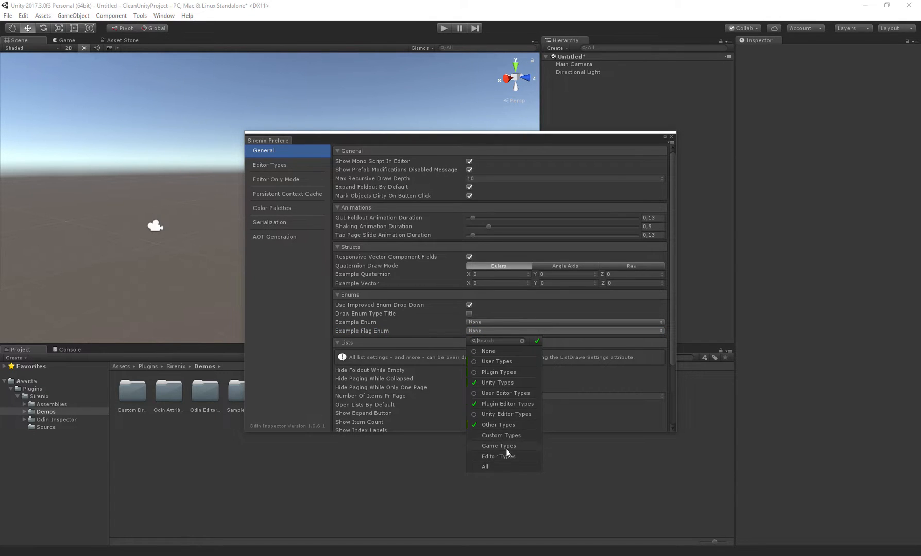
pyautogui.moveTo(512, 456)
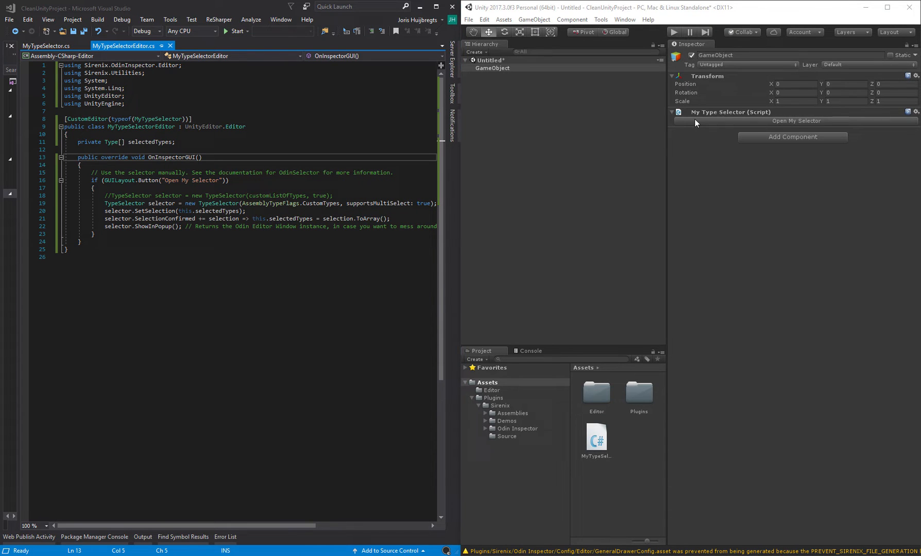
pyautogui.click(797, 120)
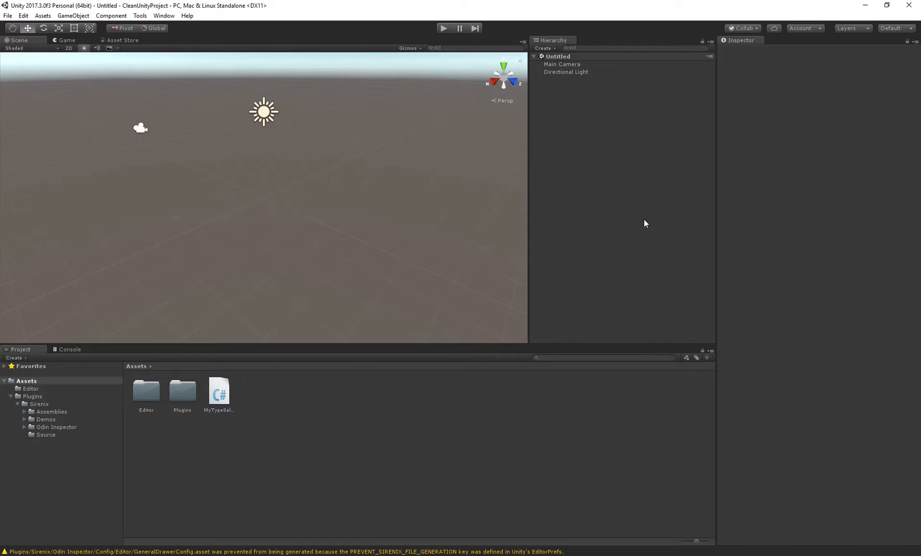
# Step: Launch the Serialization Debugger from Tools > Odin Inspector and choose Debug Serialization Example
pyautogui.click(140, 15)
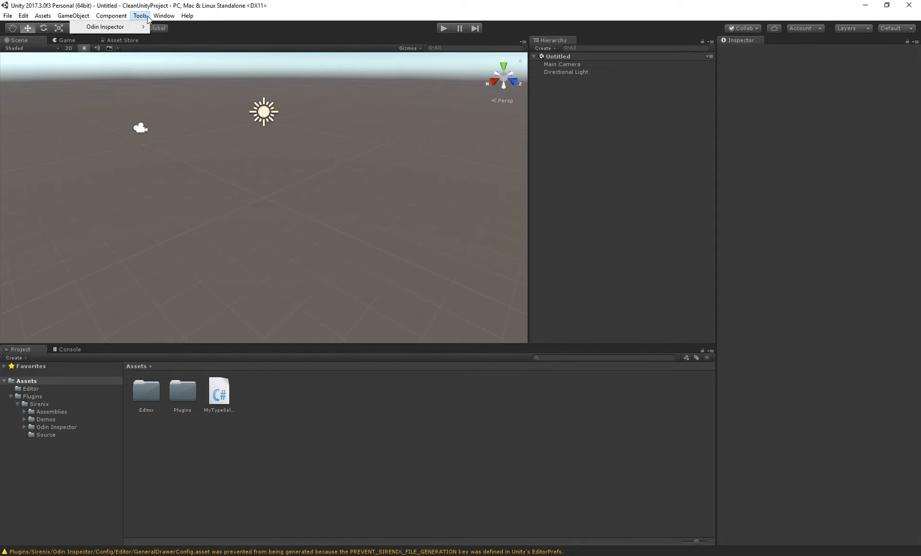
pyautogui.click(105, 27)
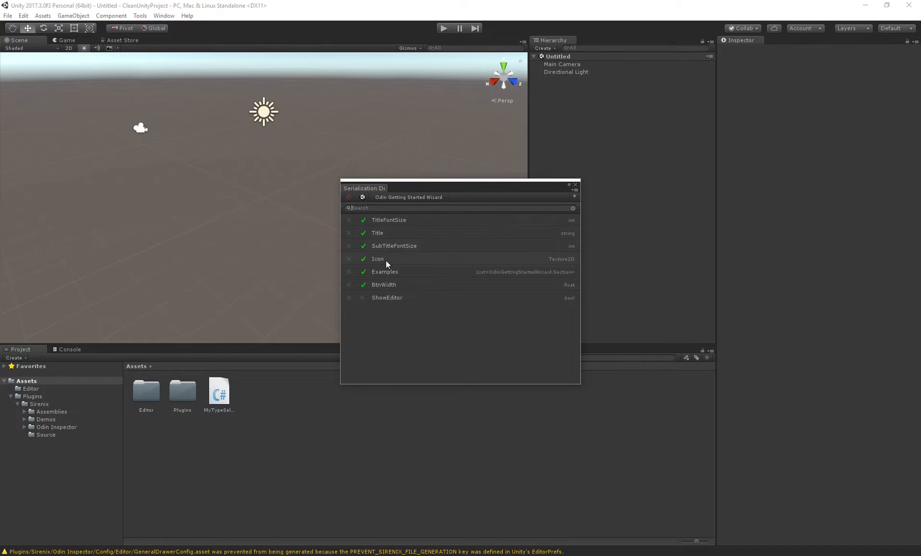
pyautogui.moveTo(457, 193)
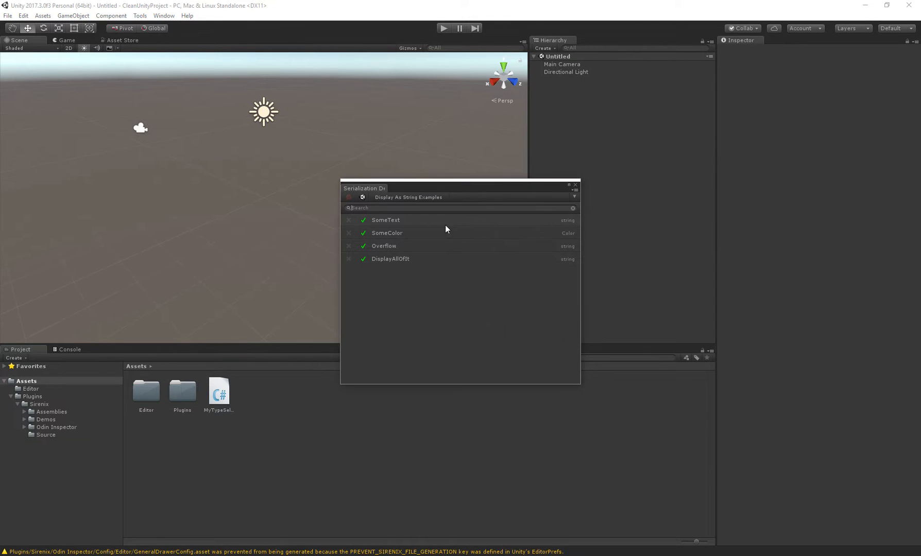
pyautogui.click(390, 259)
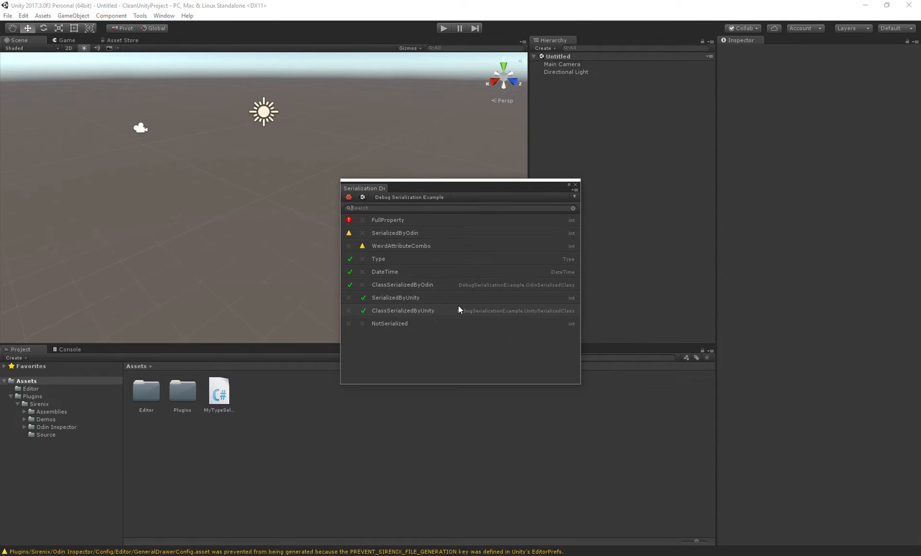
# Step: Select the FullProperty row to read why it is skipped from serialization
pyautogui.click(387, 219)
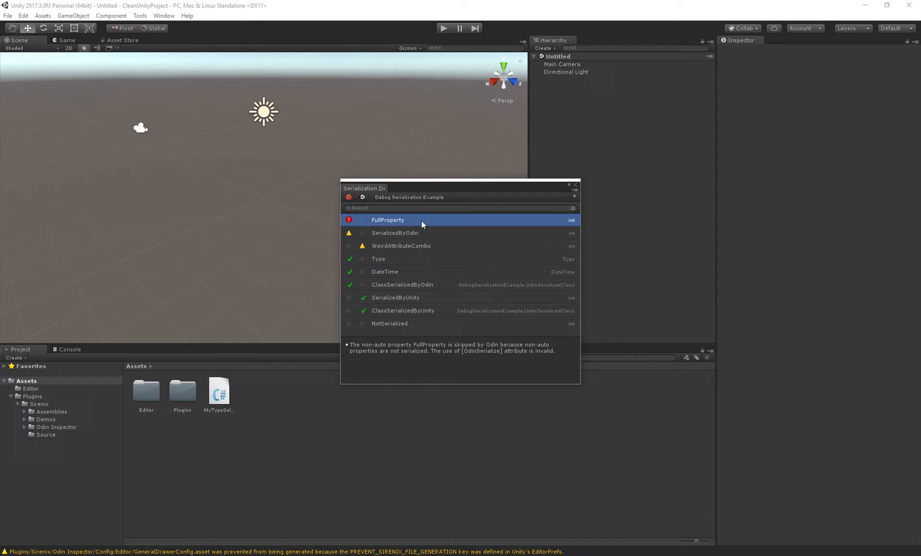
pyautogui.click(395, 233)
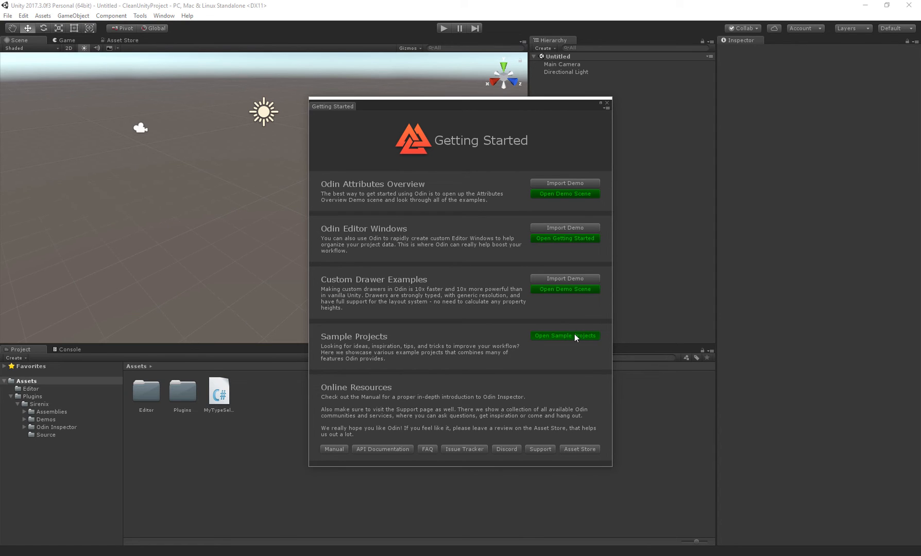
# Step: From Getting Started, launch the RPG Editor sample window and select Baldr
pyautogui.click(563, 336)
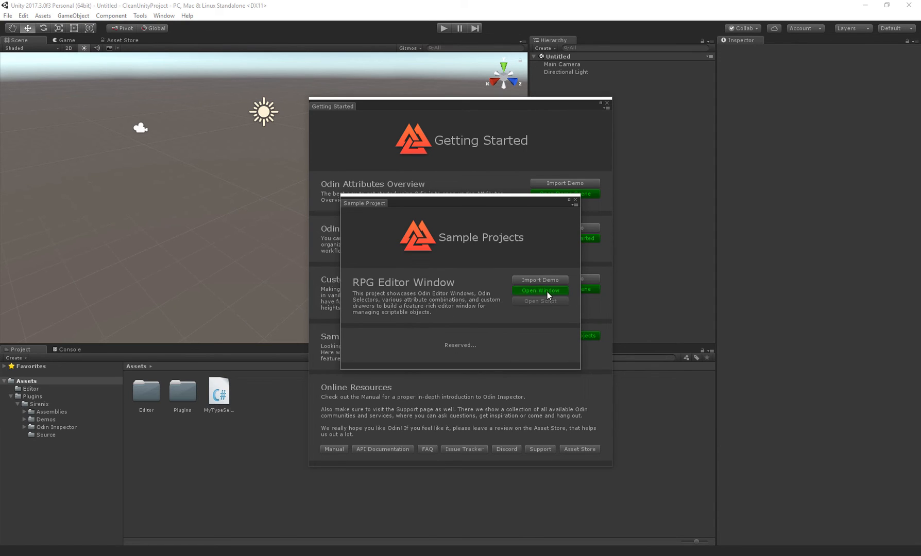
pyautogui.click(539, 291)
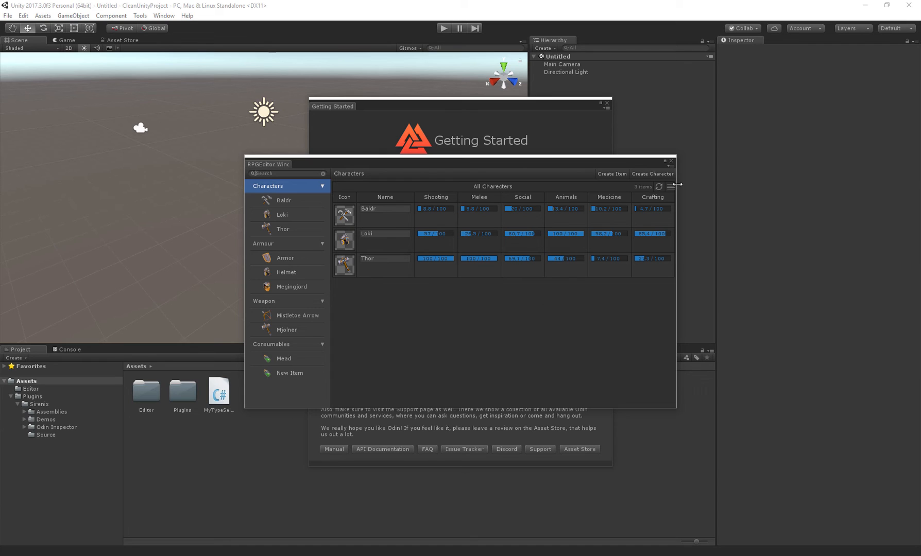
pyautogui.moveTo(801, 365)
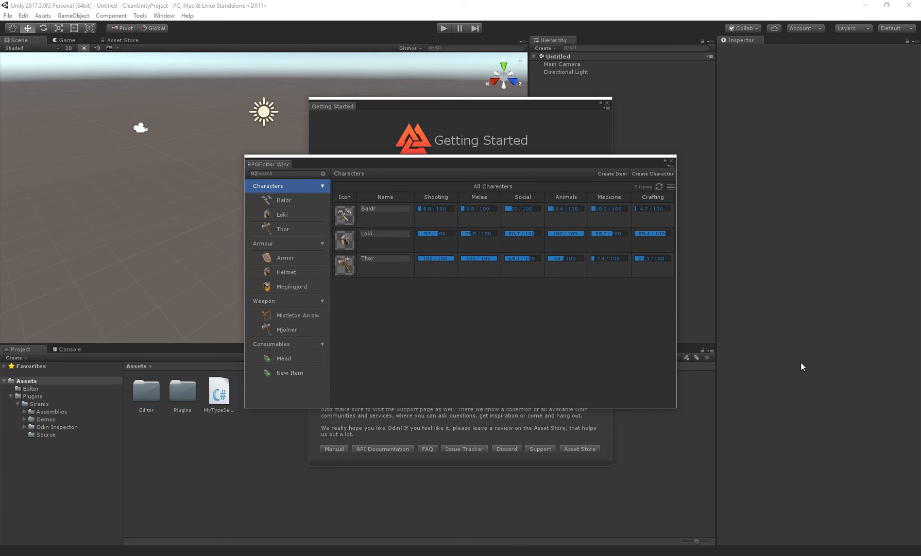
pyautogui.moveTo(458, 345)
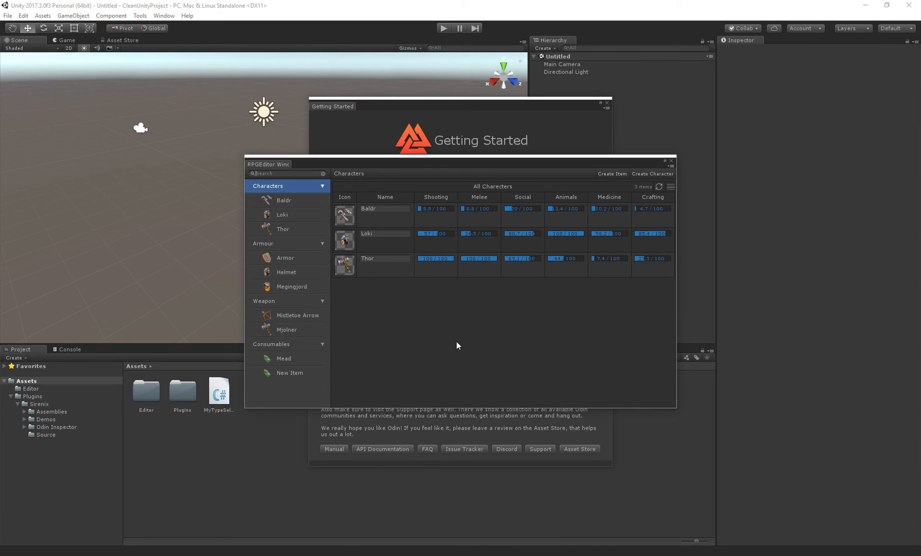
pyautogui.click(284, 199)
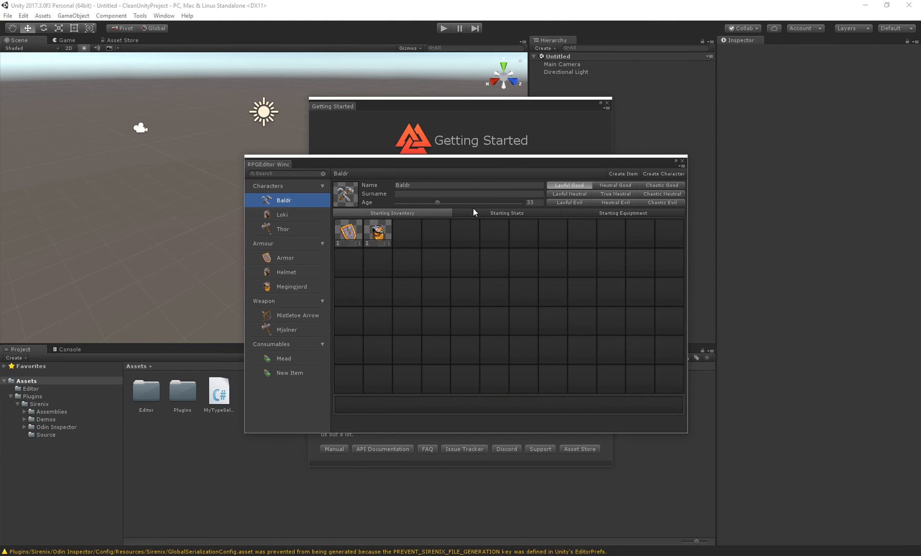
# Step: View Baldr's Starting Equipment, then the Helmet, Megingjord and Mistletoe Arrow item pages
pyautogui.click(622, 212)
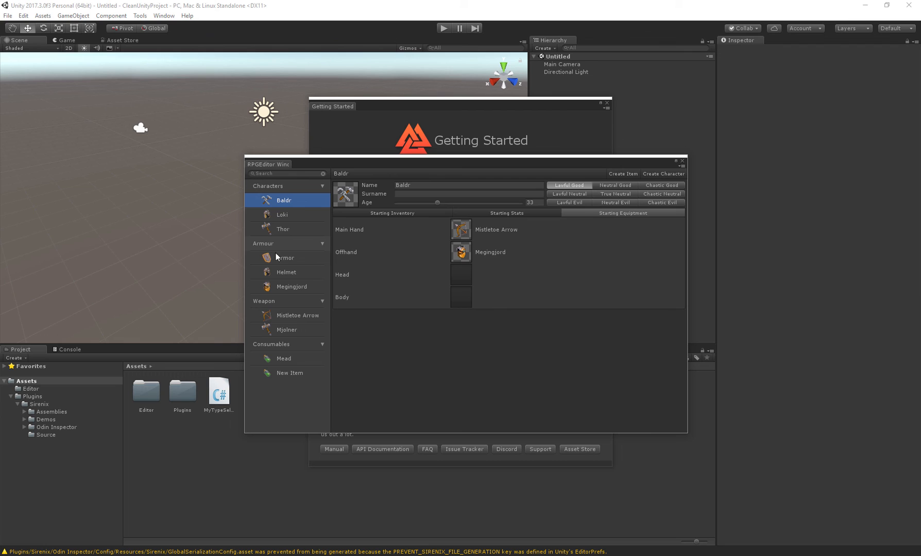
pyautogui.click(287, 272)
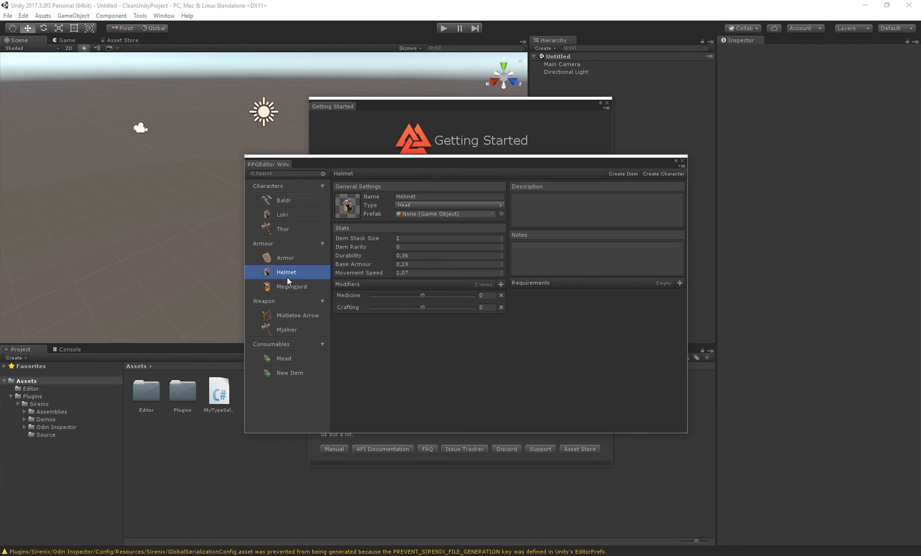
pyautogui.click(291, 287)
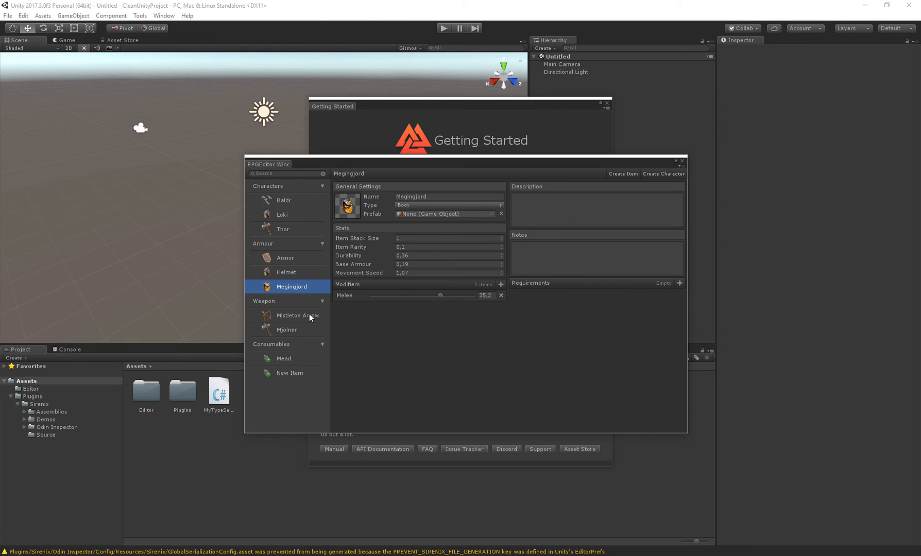
pyautogui.click(298, 315)
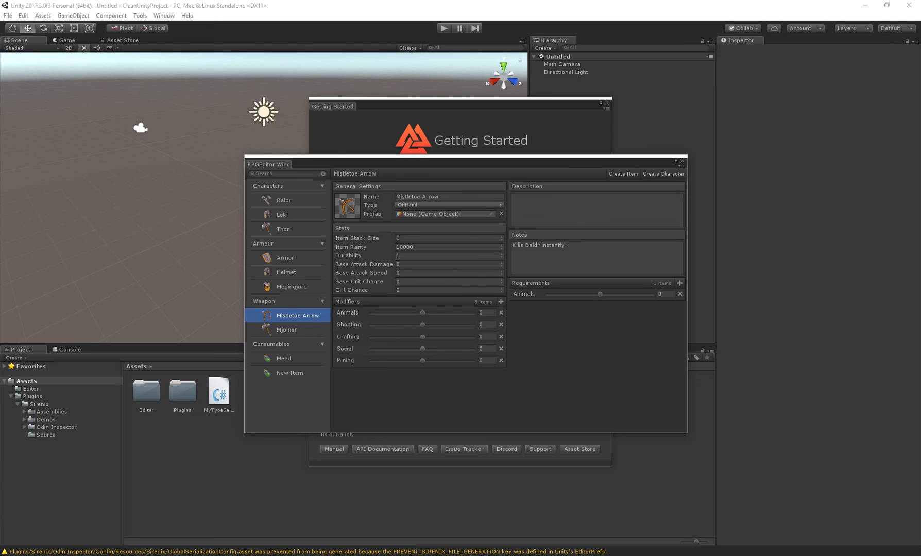